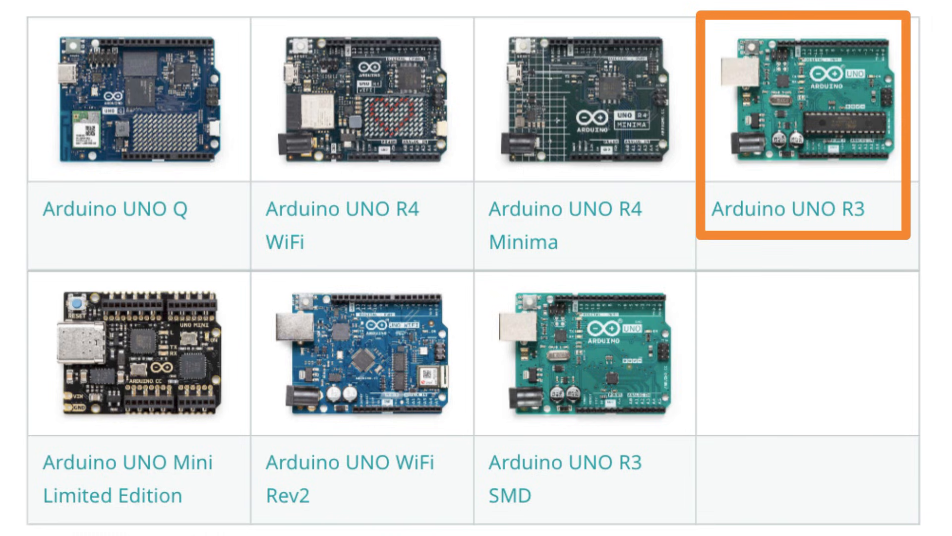
pyautogui.click(788, 107)
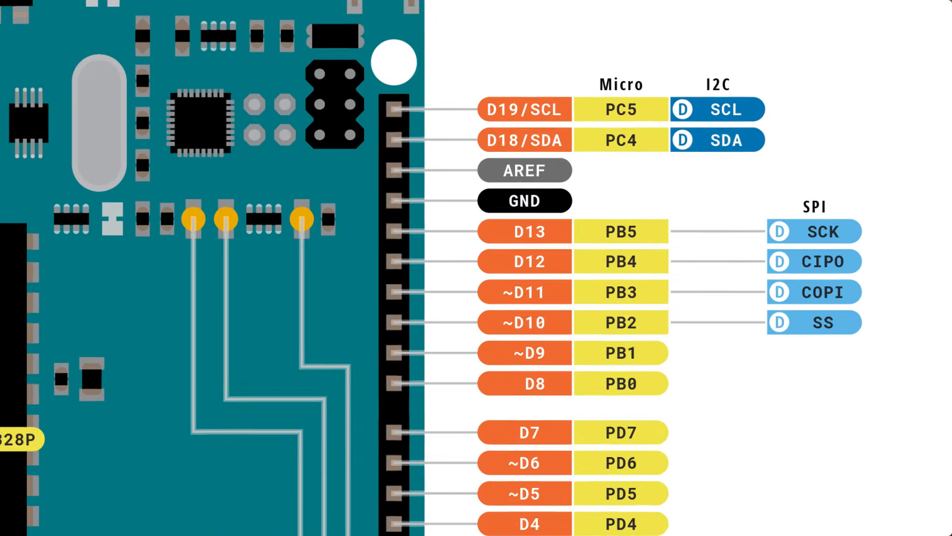